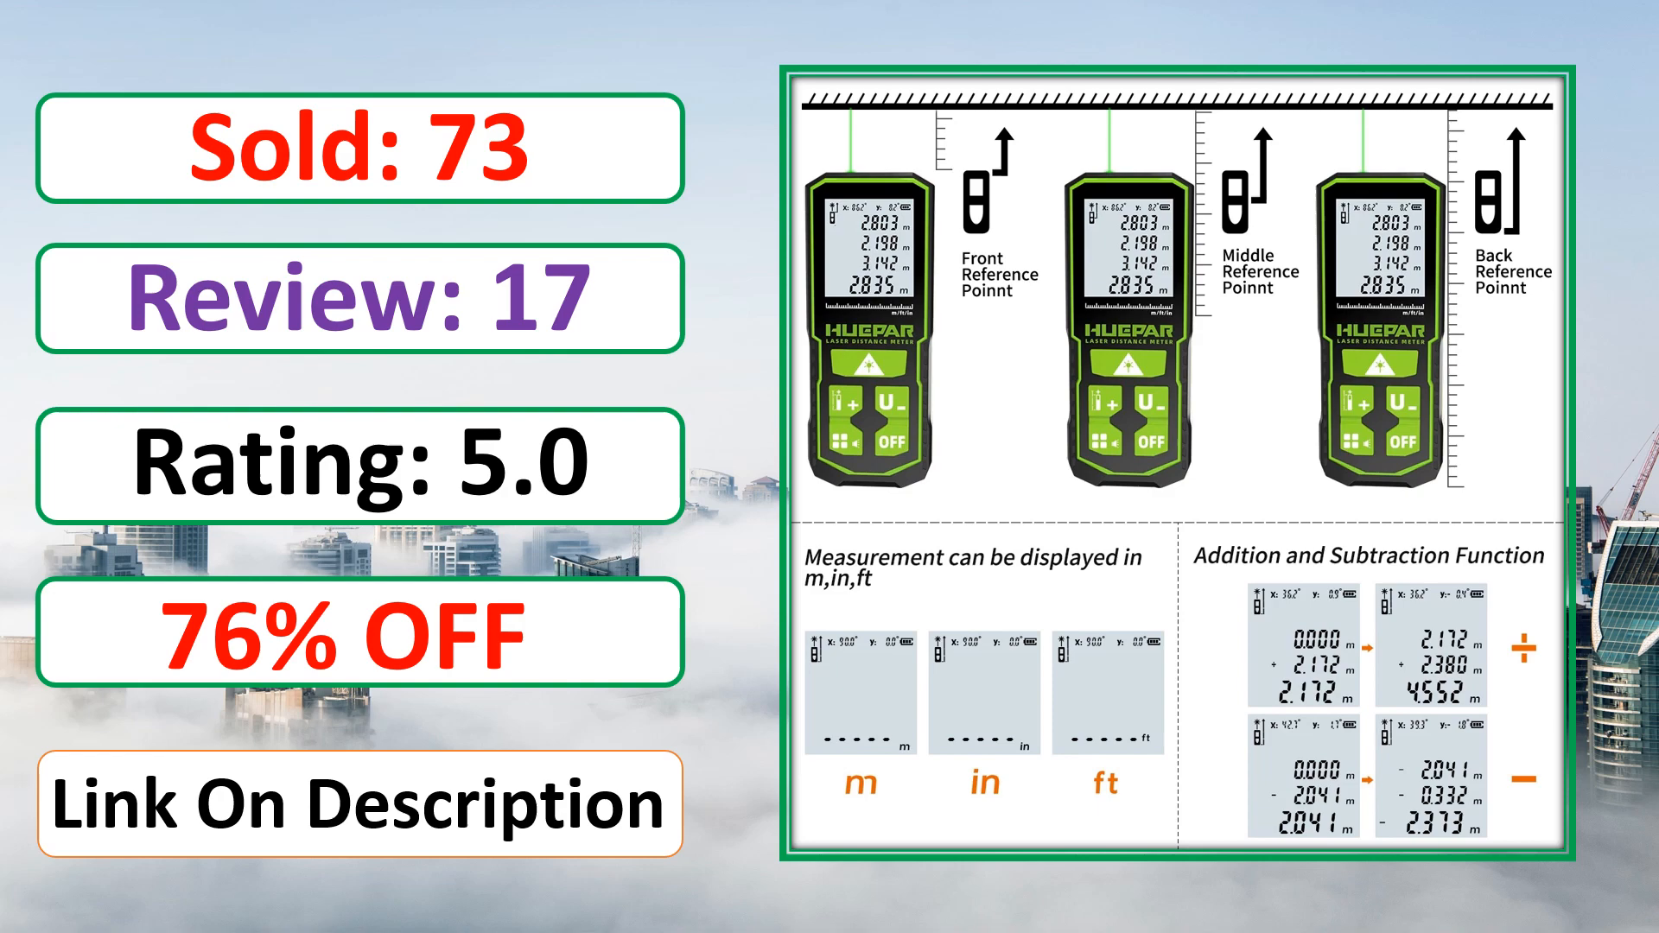
scroll("down", 3)
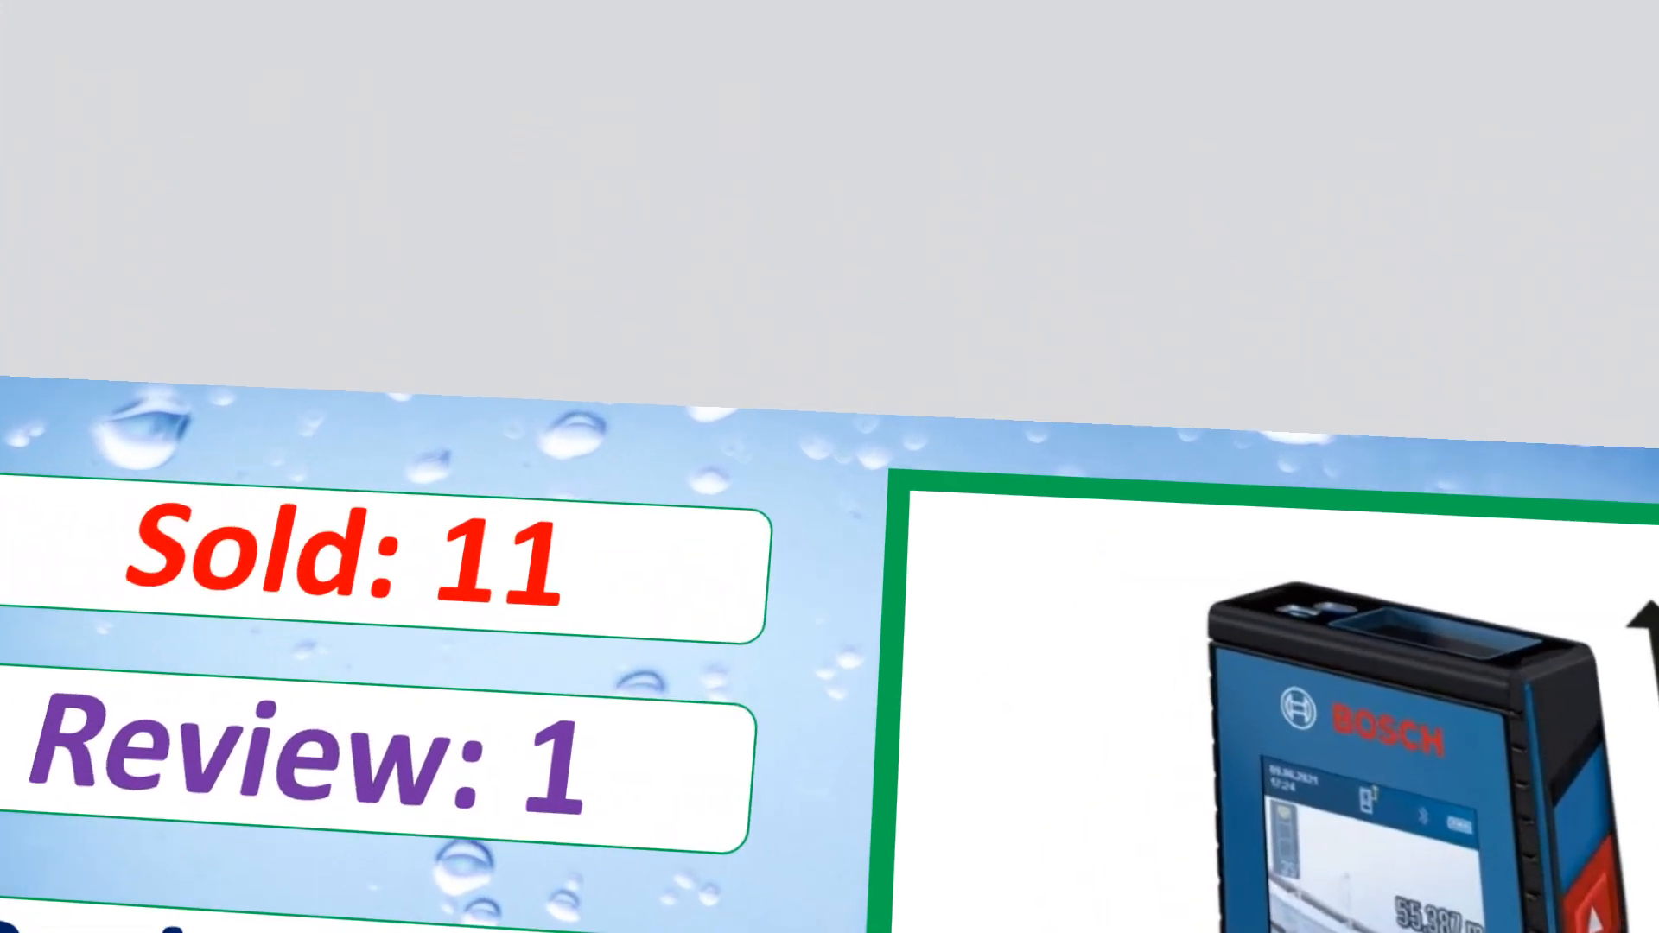